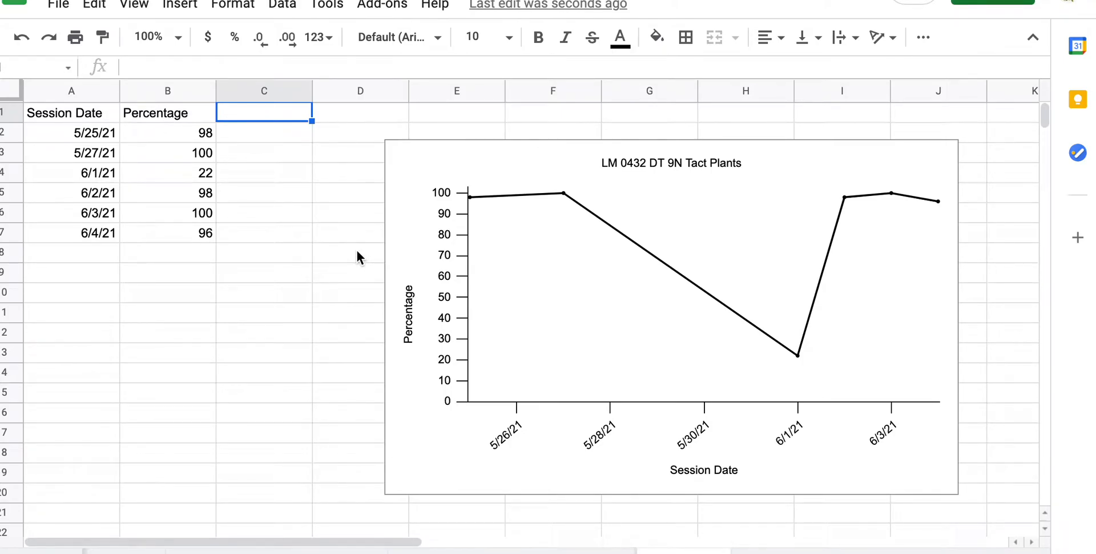
{"action": "mouse_move", "coordinate": [381, 216]}
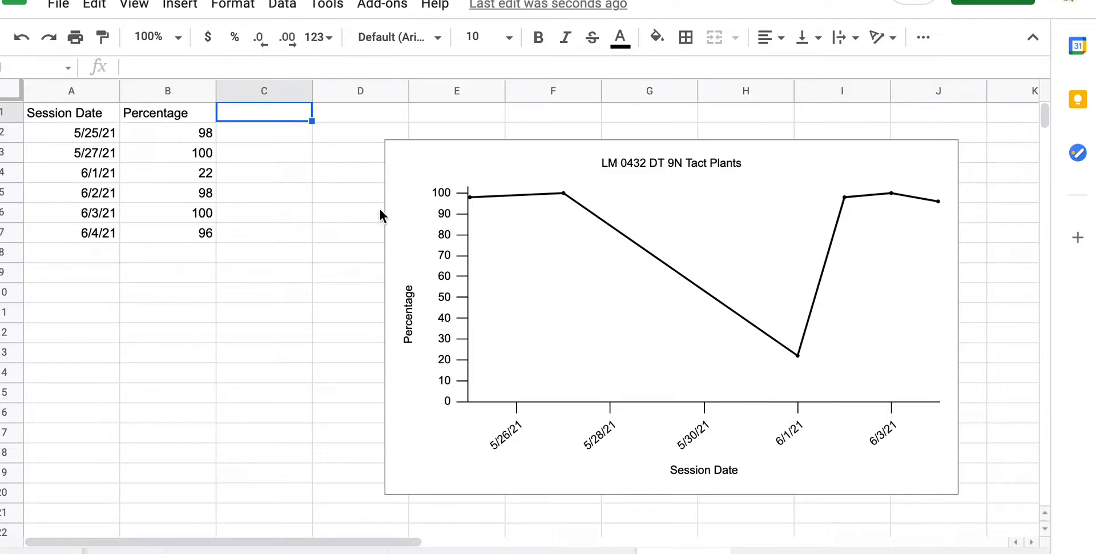
{"action": "mouse_move", "coordinate": [240, 117]}
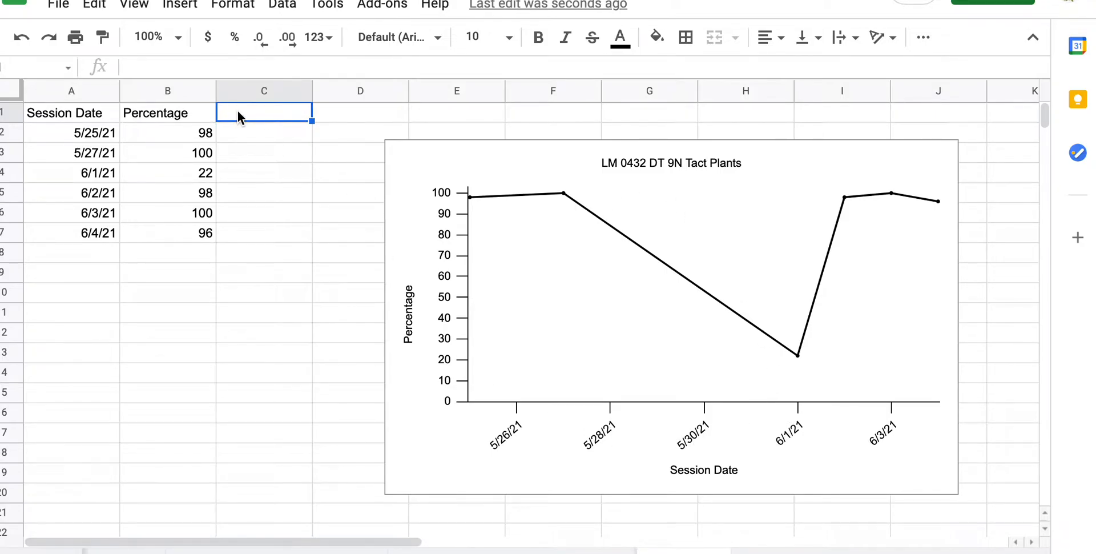
Step: Enter 'Maintenance' as the column C heading
{"action": "type", "text": "Mainten"}
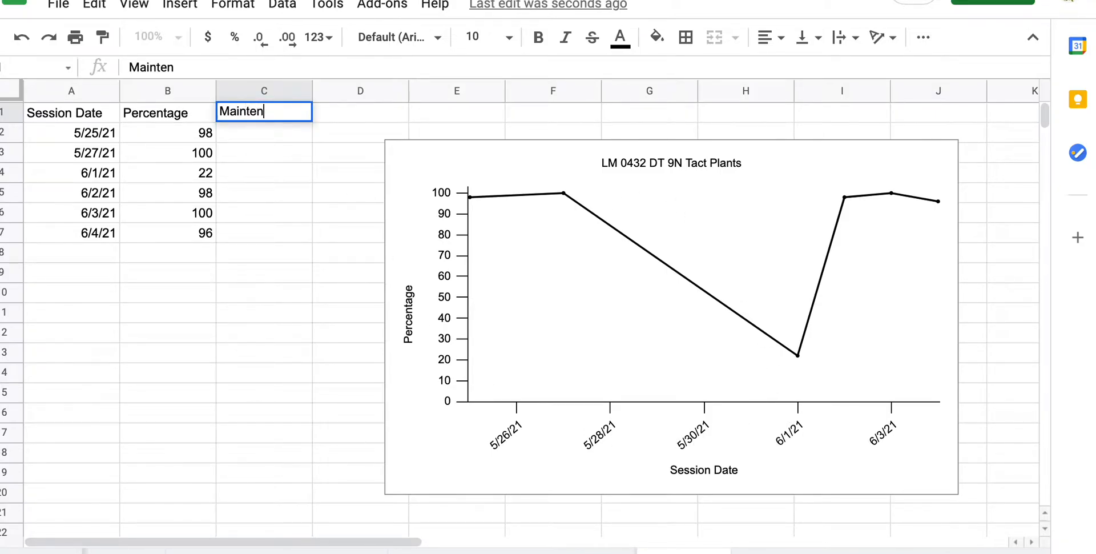
{"action": "type", "text": "ance"}
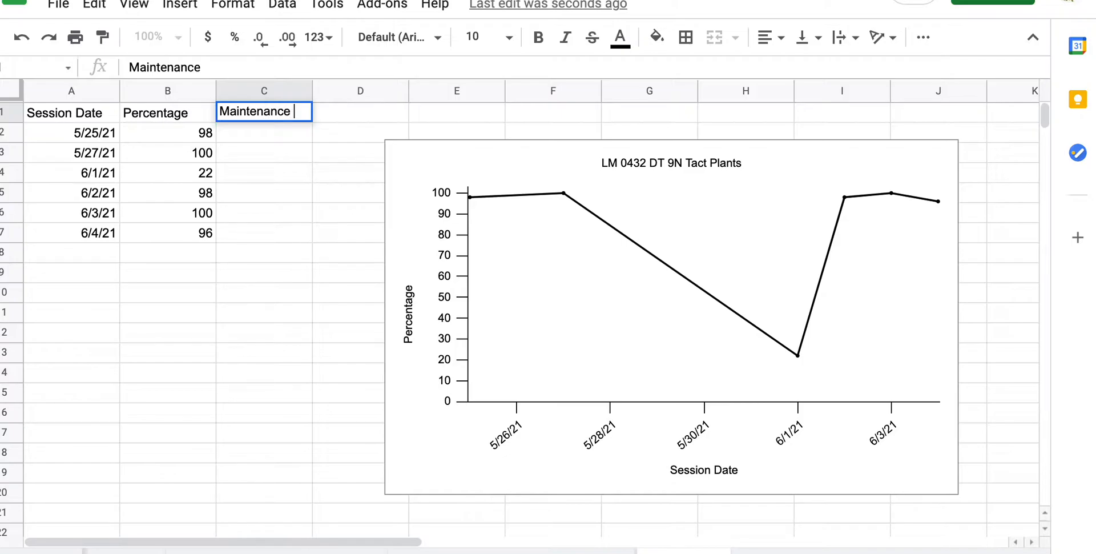
Step: Add session dates 6/7/21, 6/8/21 and 6/9/21 in column A
{"action": "left_click", "coordinate": [71, 253]}
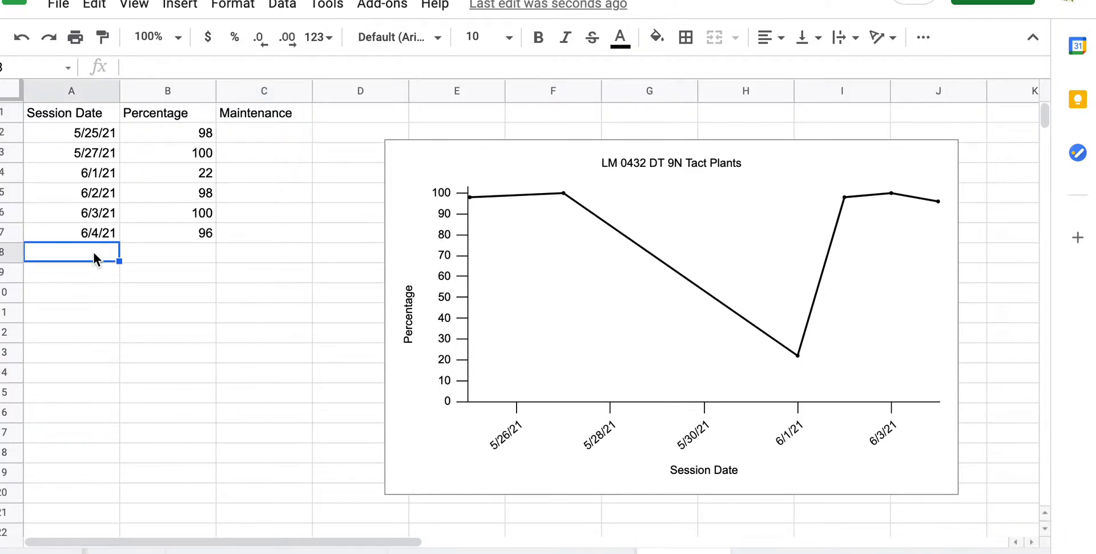
{"action": "type", "text": "6/7/21"}
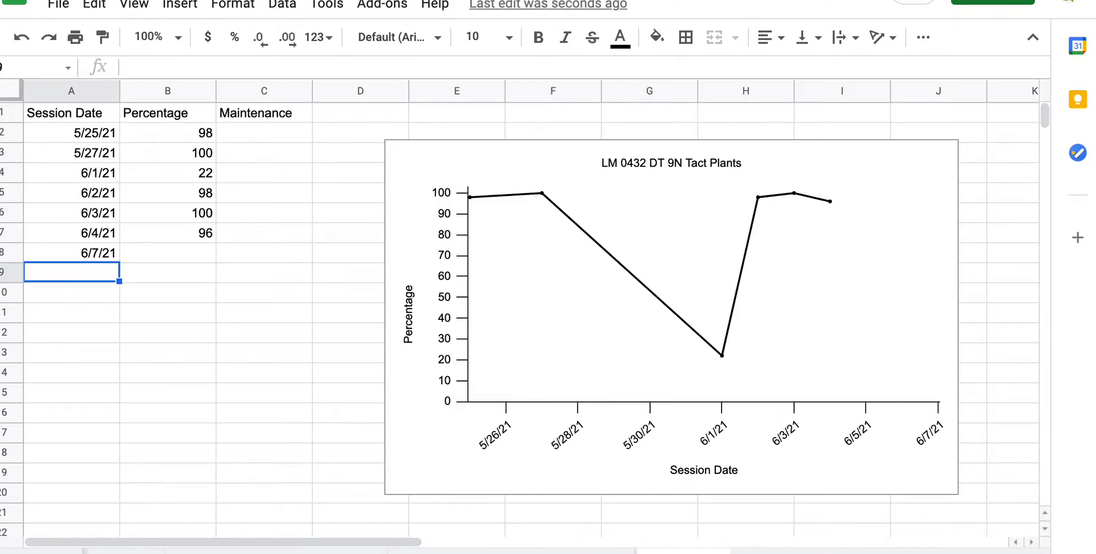
{"action": "type", "text": "6/8/21"}
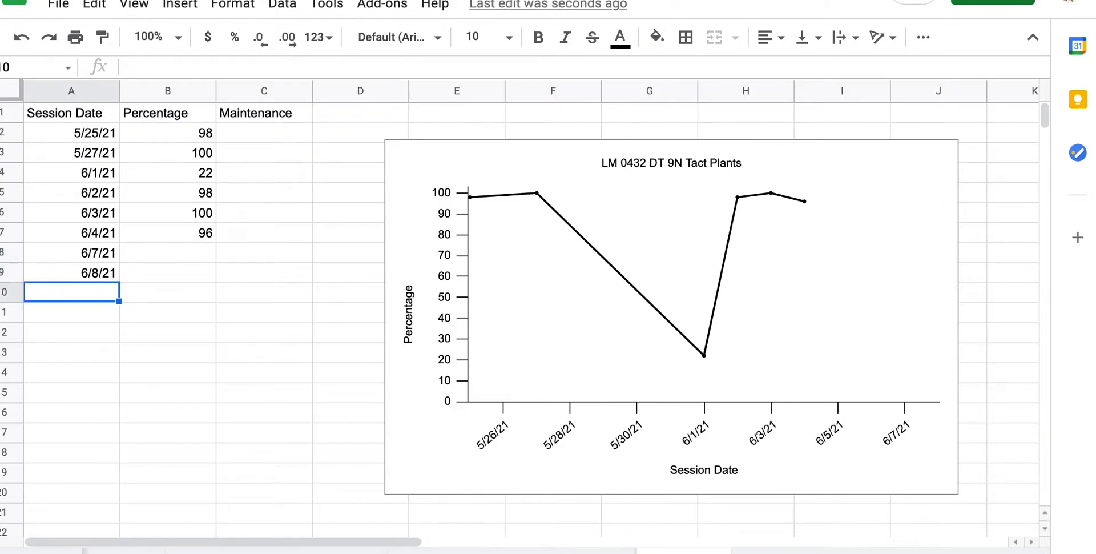
{"action": "type", "text": "6/9/21"}
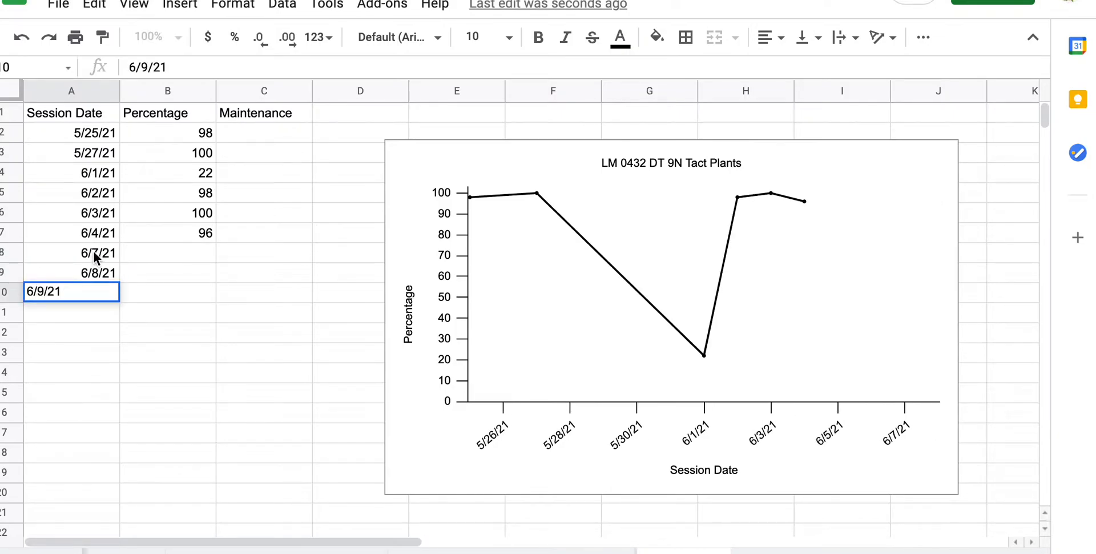
Step: Enter Maintenance values 100, 85 and 95 in column C for the new sessions
{"action": "type", "text": "100"}
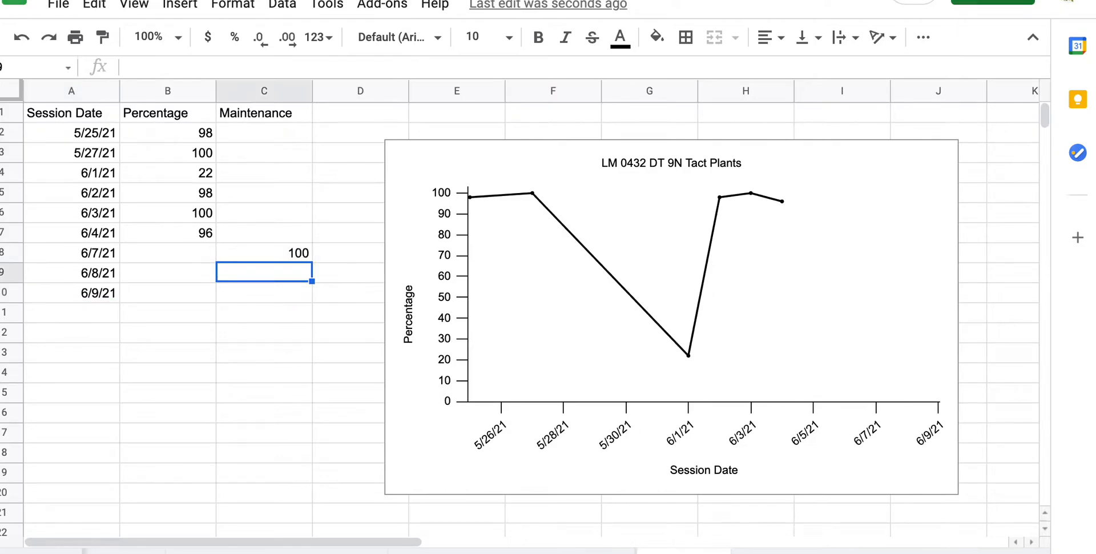
{"action": "type", "text": "85"}
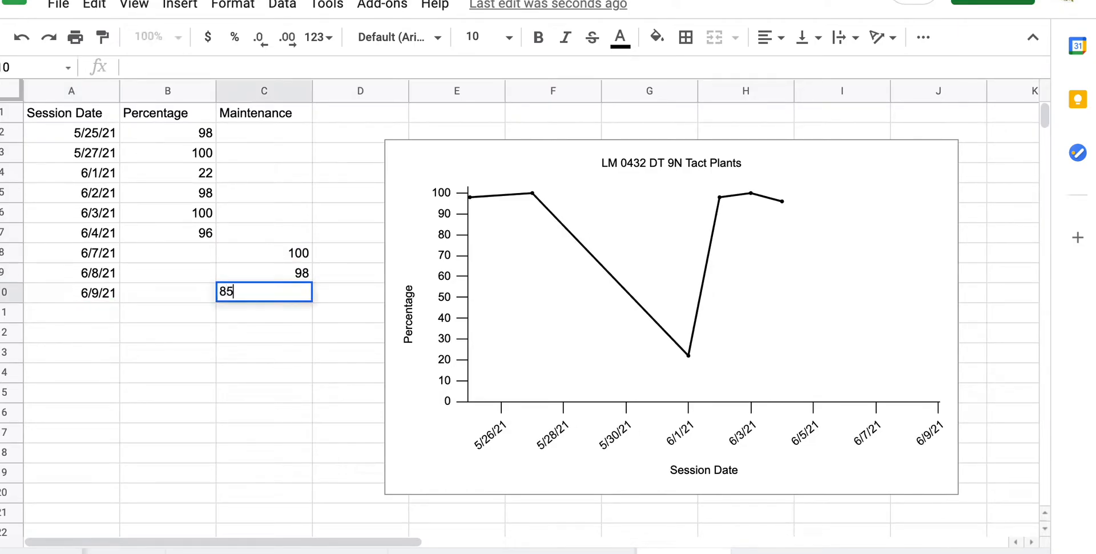
{"action": "type", "text": "95"}
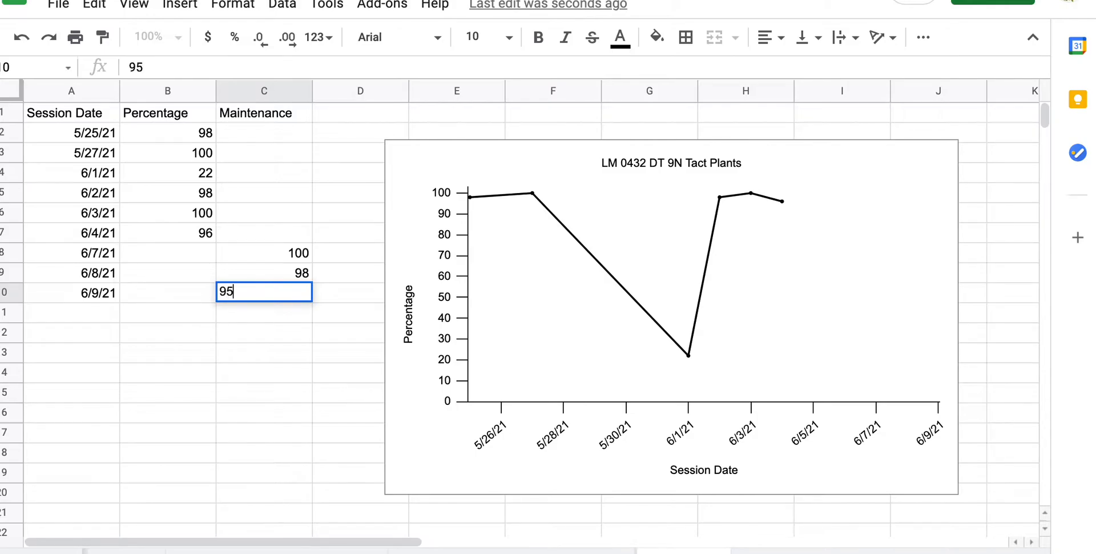
{"action": "key", "text": "enter"}
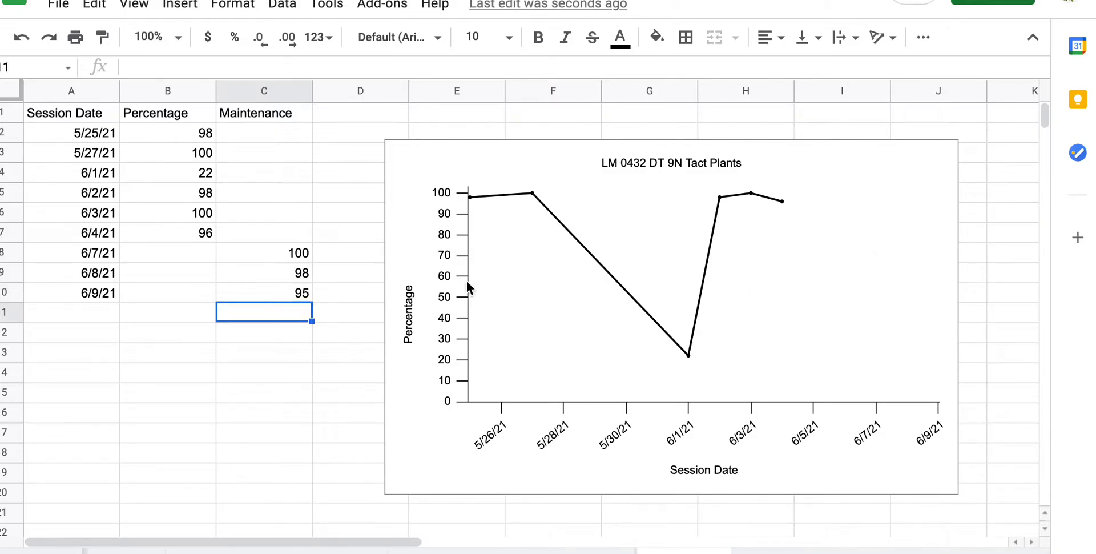
{"action": "mouse_move", "coordinate": [679, 339]}
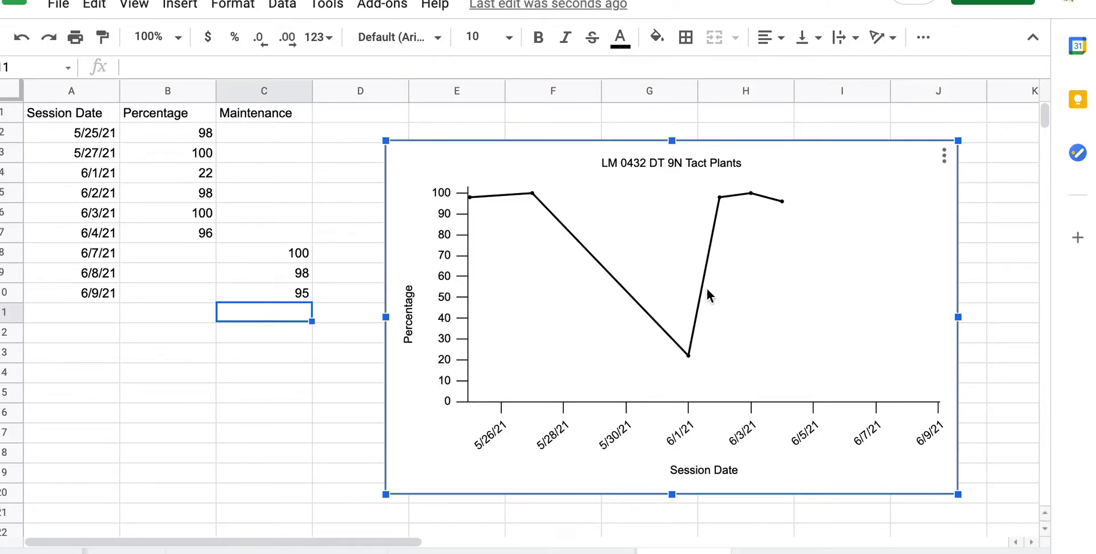
Step: Open the Tact Plants line chart in the Chart editor and begin adding a series
{"action": "left_click", "coordinate": [943, 154]}
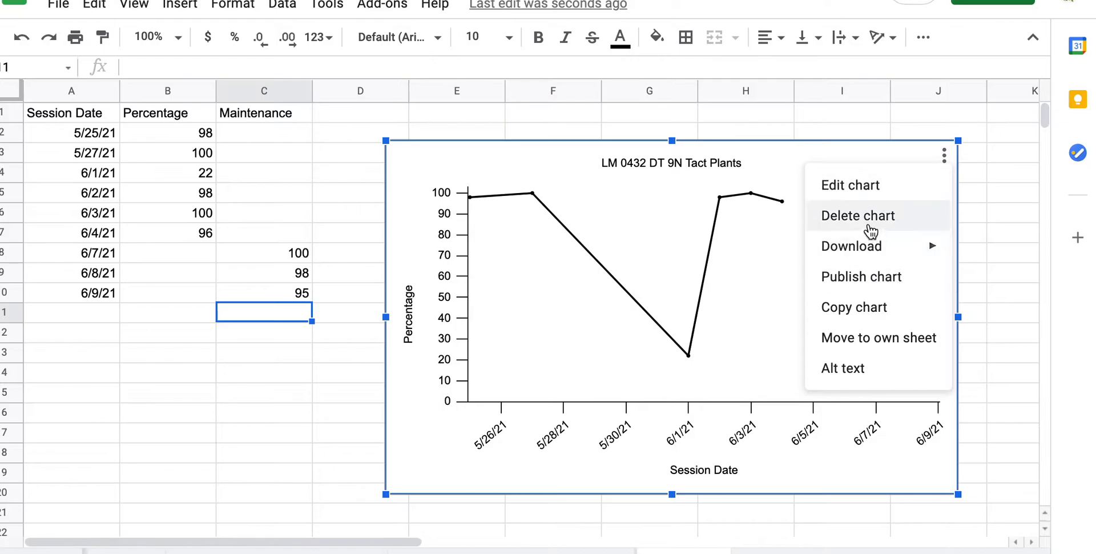
{"action": "left_click", "coordinate": [849, 185]}
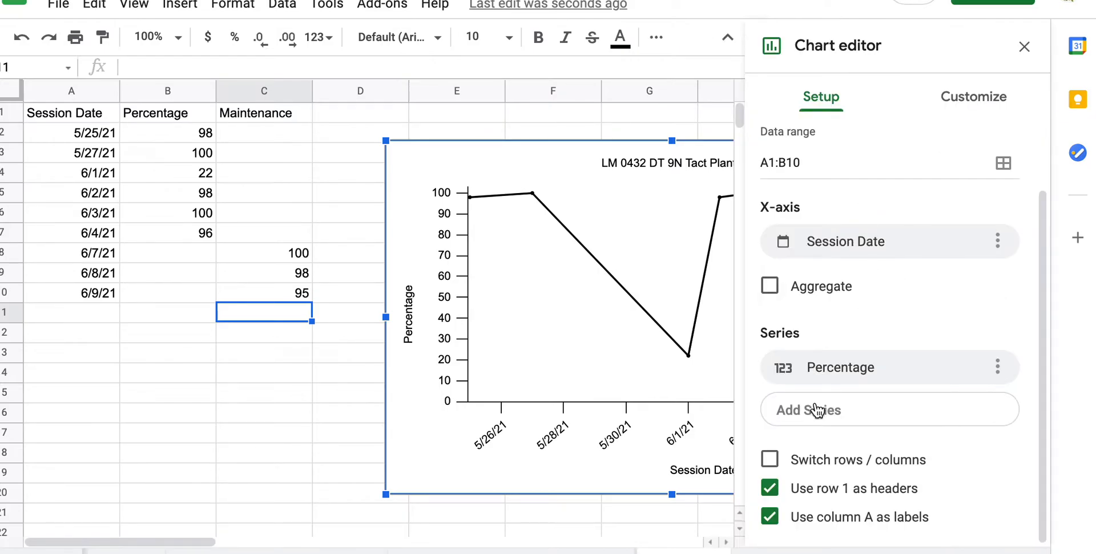
{"action": "left_click", "coordinate": [808, 408]}
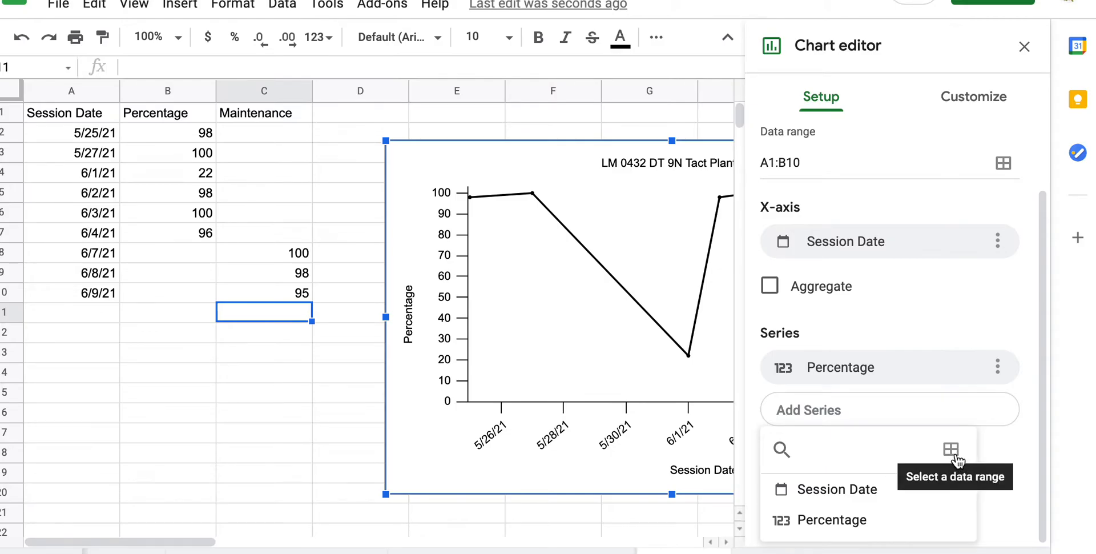
Step: Add Maintenance C1:C10 as a second chart series and start recolouring its line
{"action": "left_click", "coordinate": [949, 449]}
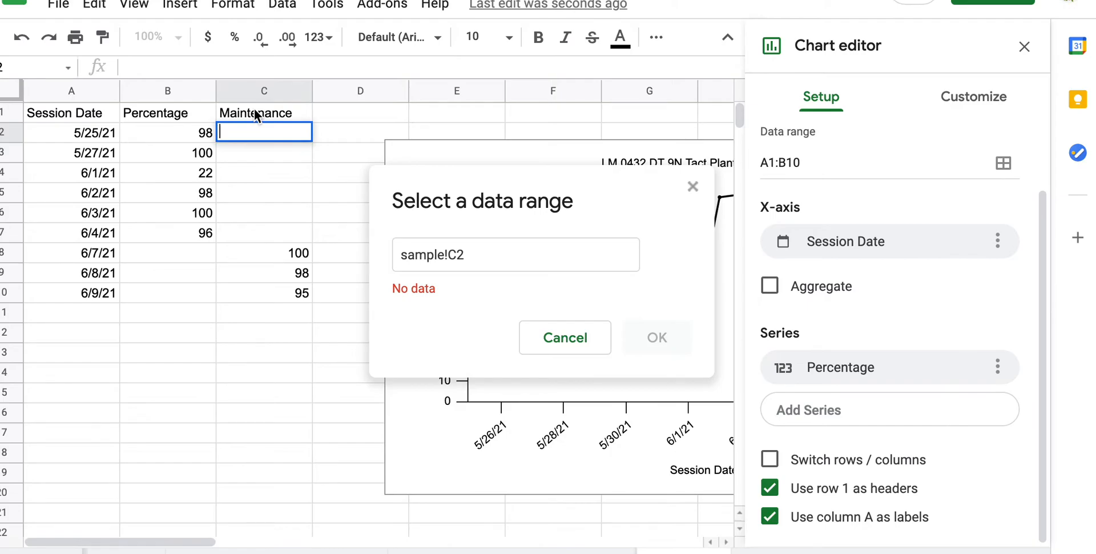
{"action": "left_click_drag", "start_coordinate": [264, 112], "coordinate": [264, 292]}
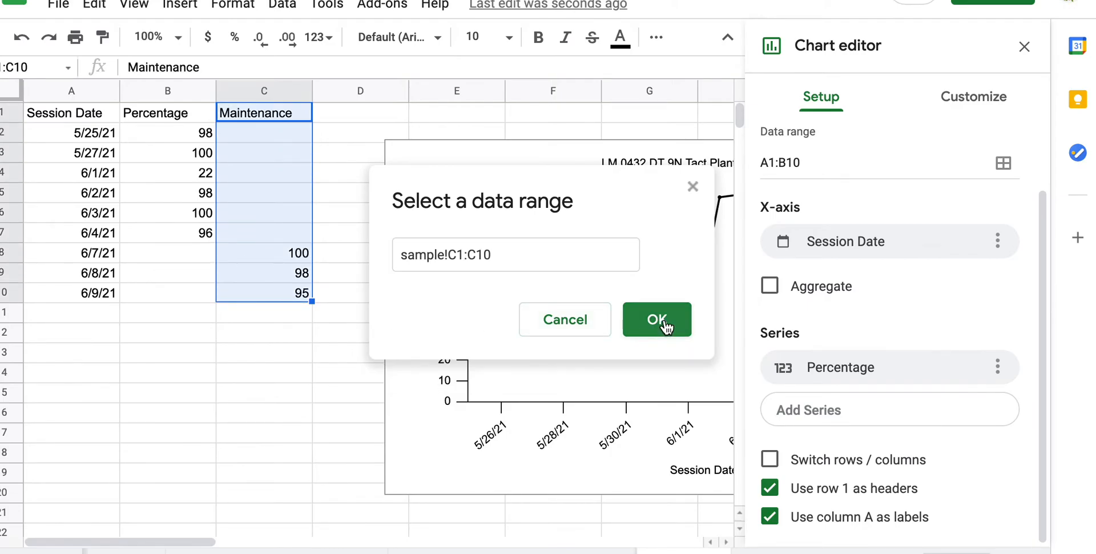
{"action": "left_click", "coordinate": [655, 318]}
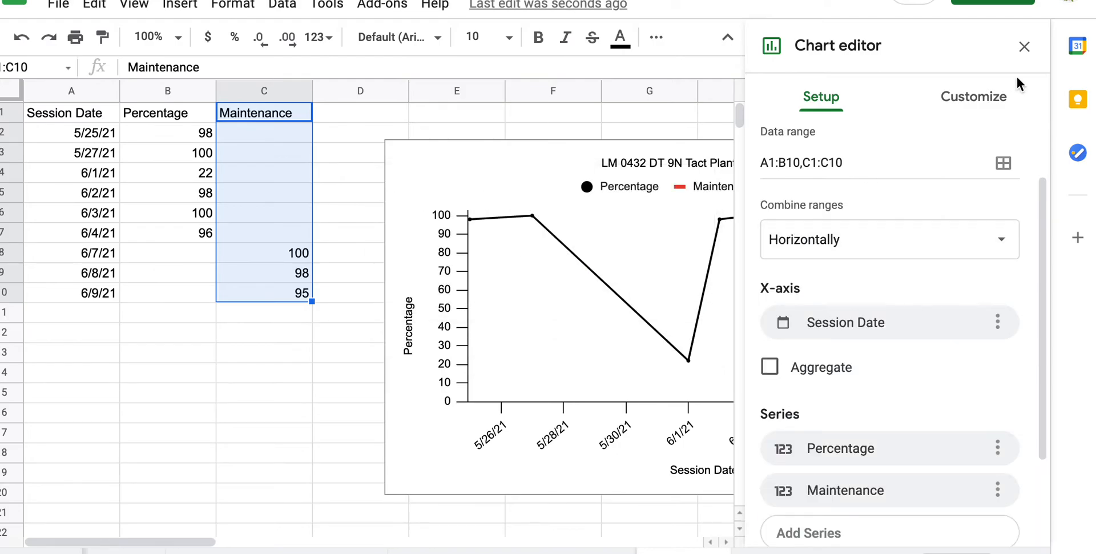
{"action": "left_click", "coordinate": [1025, 45]}
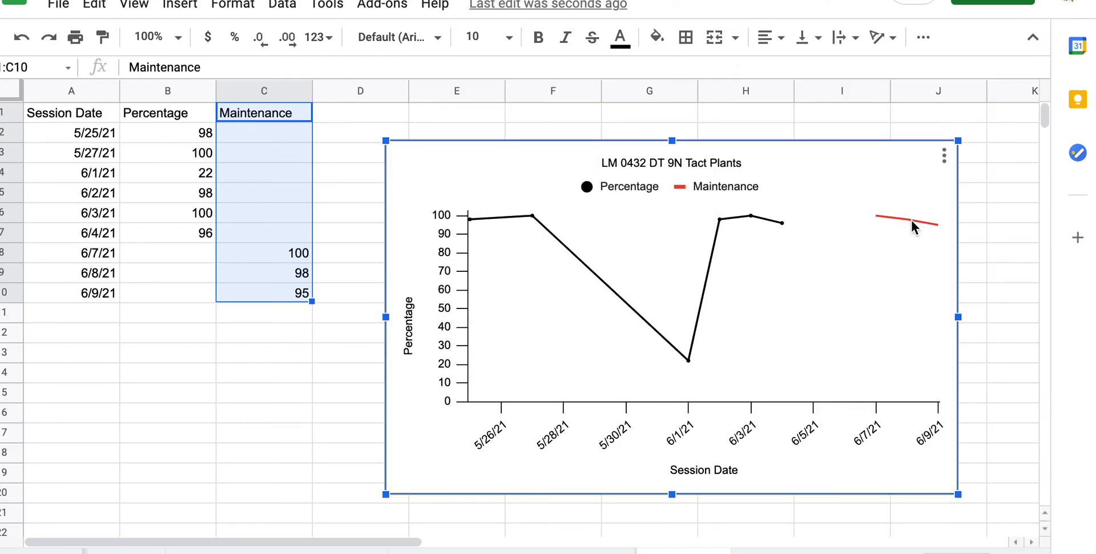
{"action": "mouse_move", "coordinate": [920, 228]}
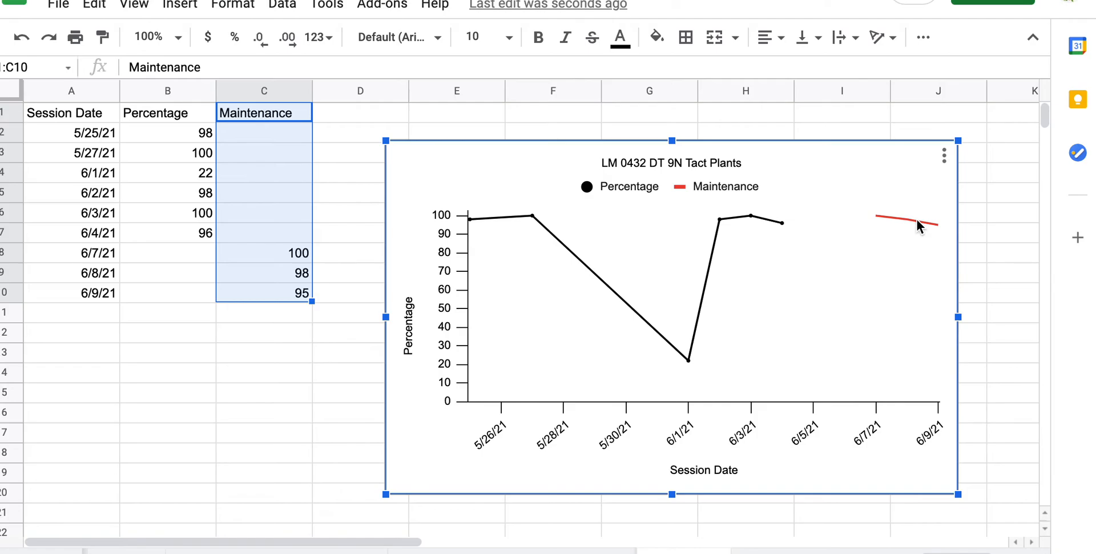
{"action": "mouse_move", "coordinate": [917, 232]}
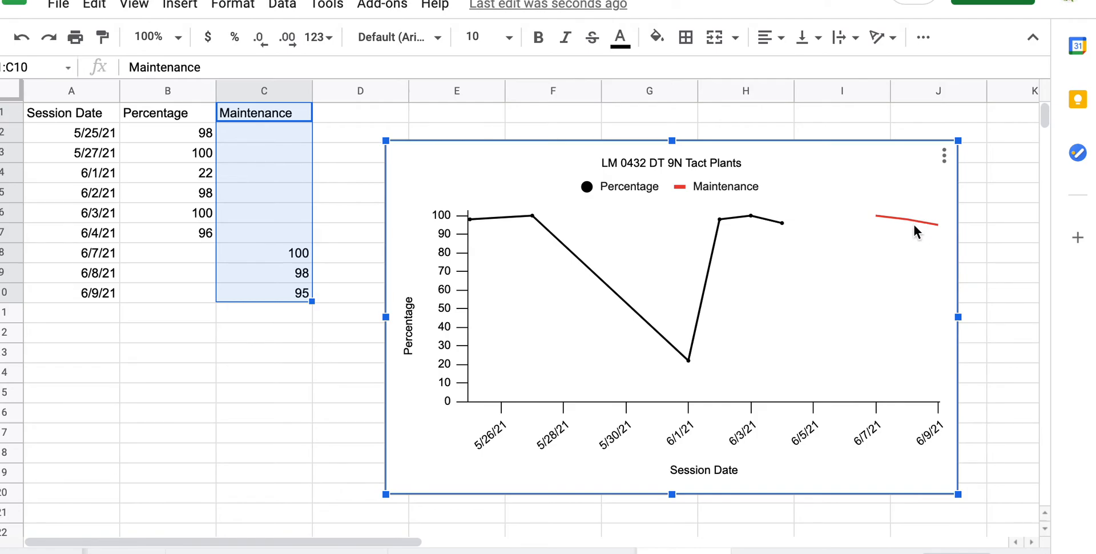
{"action": "left_click", "coordinate": [781, 350]}
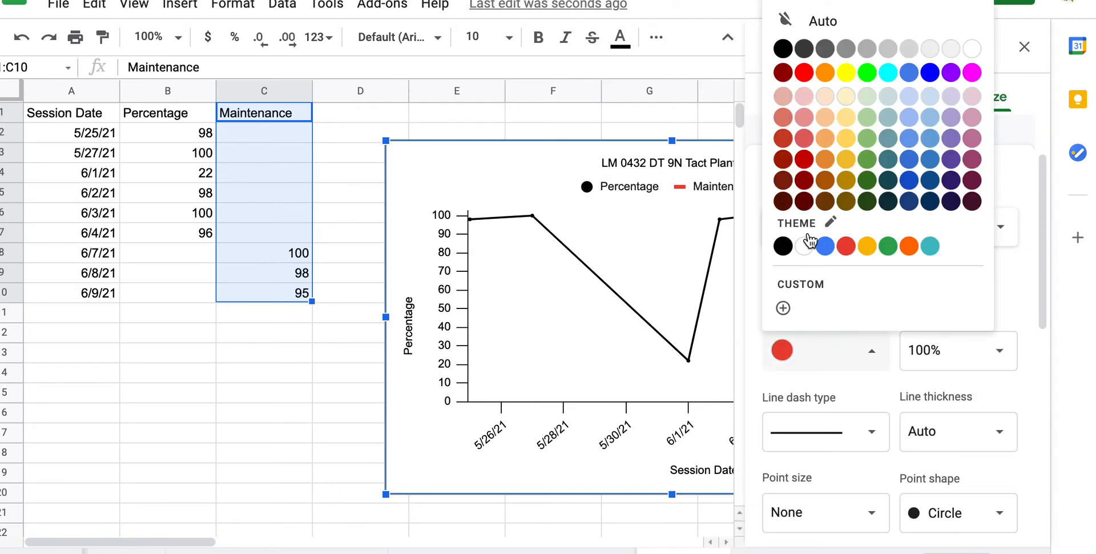